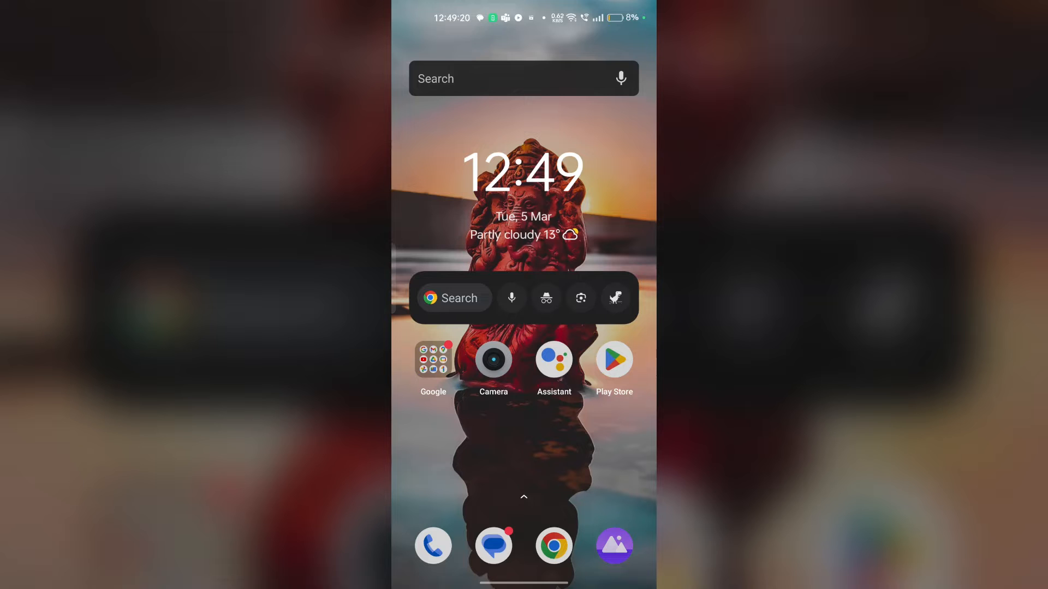
- Launch YouTube from the Google apps folder on the home screen
{"action": "left_click", "coordinate": [434, 359]}
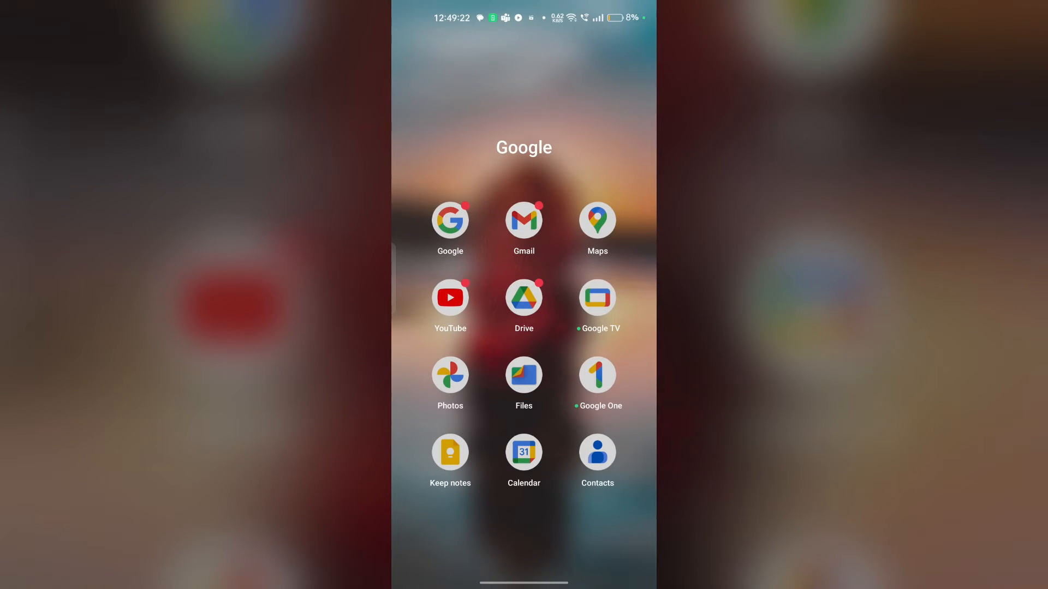
{"action": "left_click", "coordinate": [450, 297]}
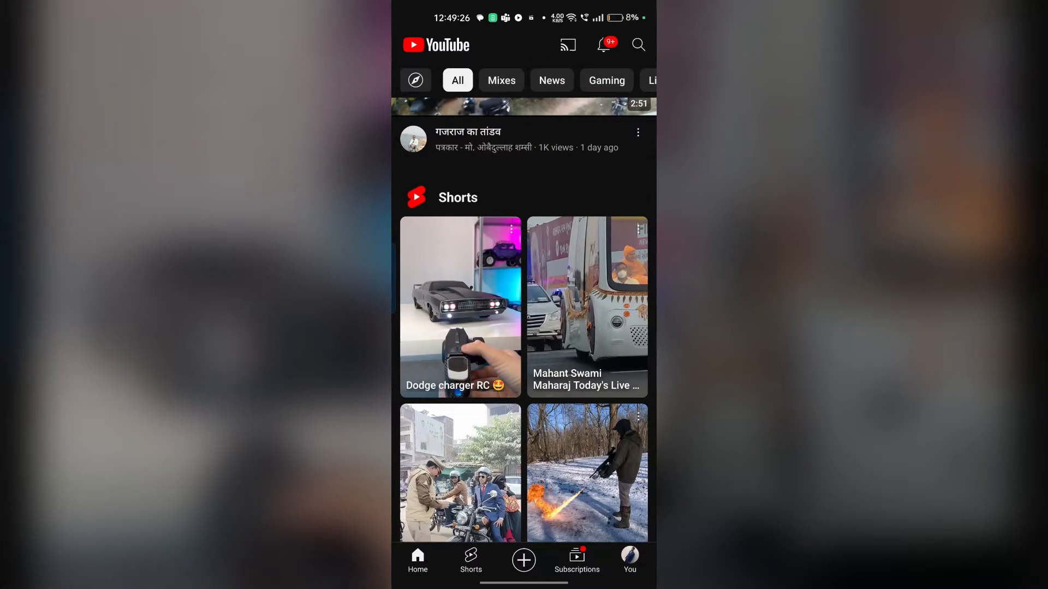
- Reach Settings via the You tab's gear icon
{"action": "left_click", "coordinate": [629, 560]}
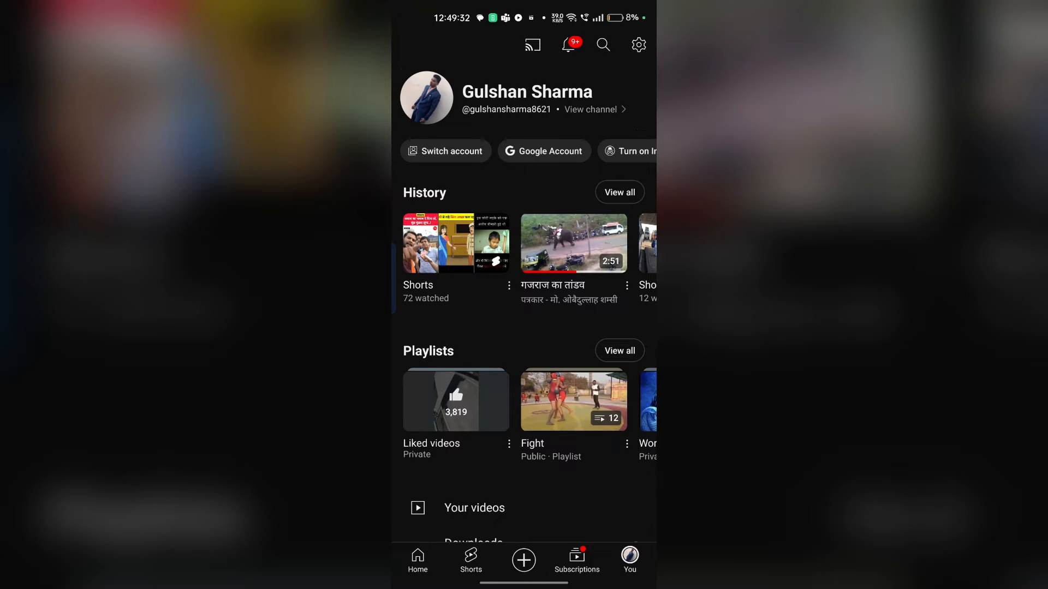
{"action": "left_click", "coordinate": [637, 45]}
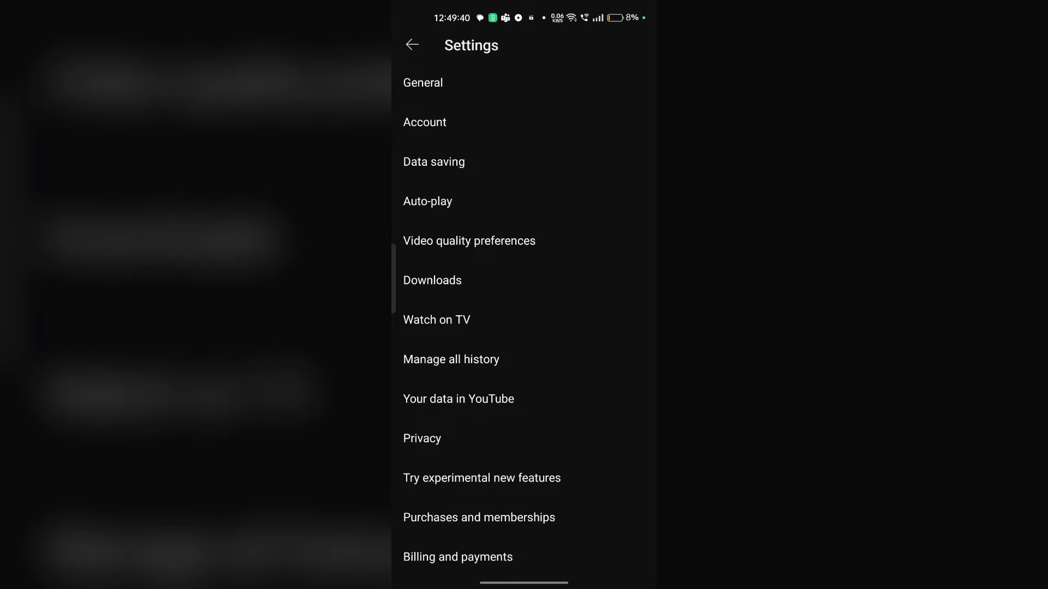
- Go to 'Manage all history' to reach the YouTube History page
{"action": "left_click", "coordinate": [450, 359]}
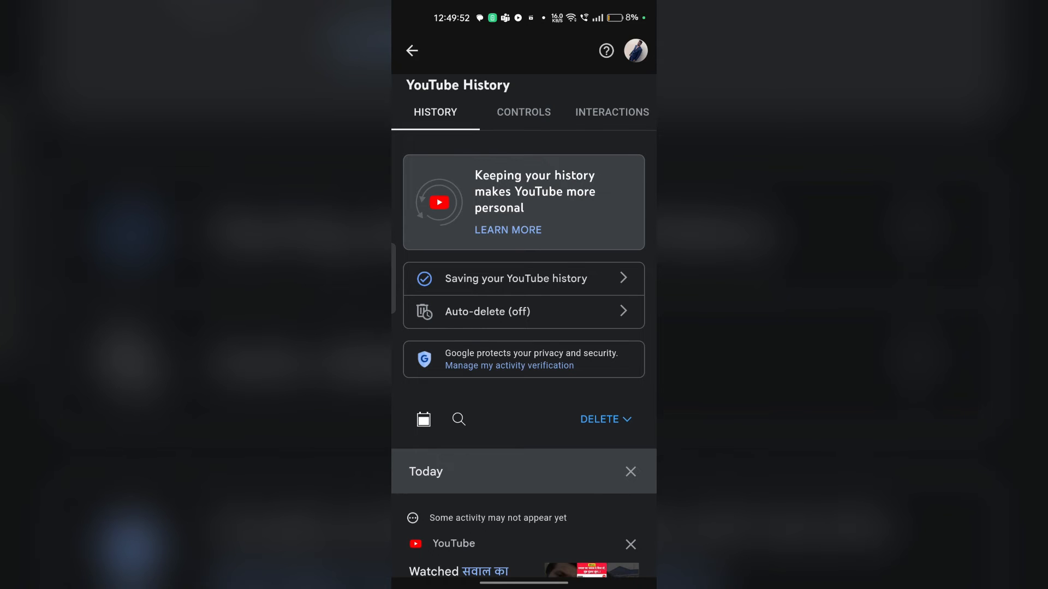
- Show 'Live chat messages' under the Interactions tab of YouTube History
{"action": "left_click", "coordinate": [611, 111]}
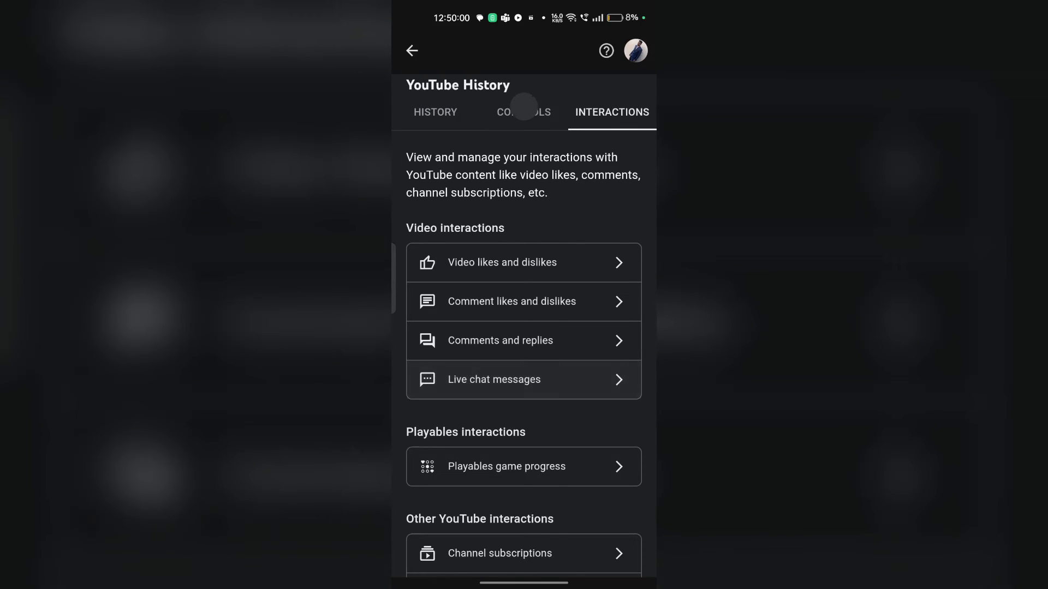
{"action": "left_click", "coordinate": [523, 380]}
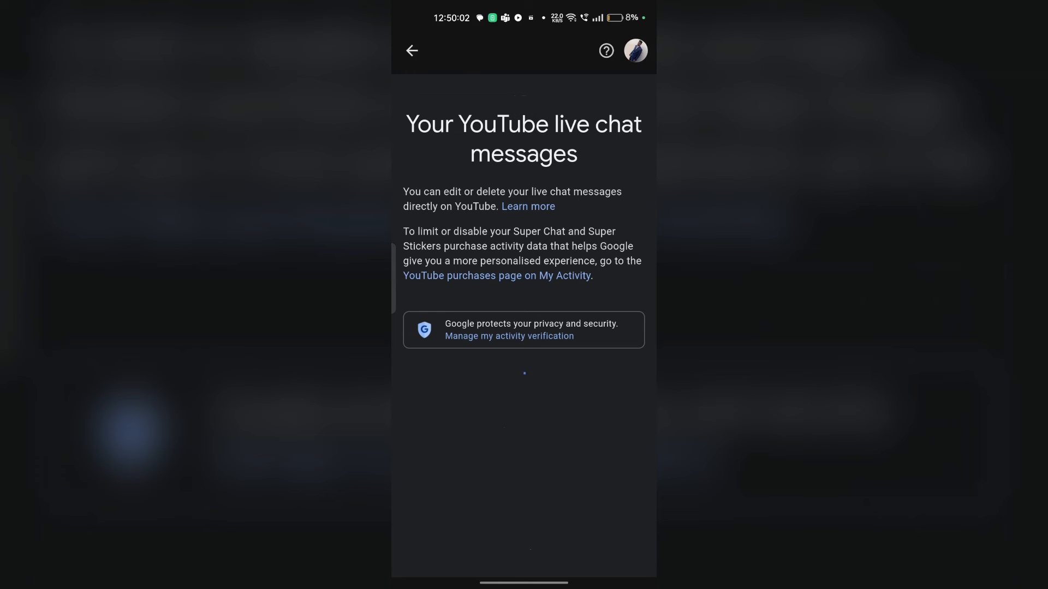